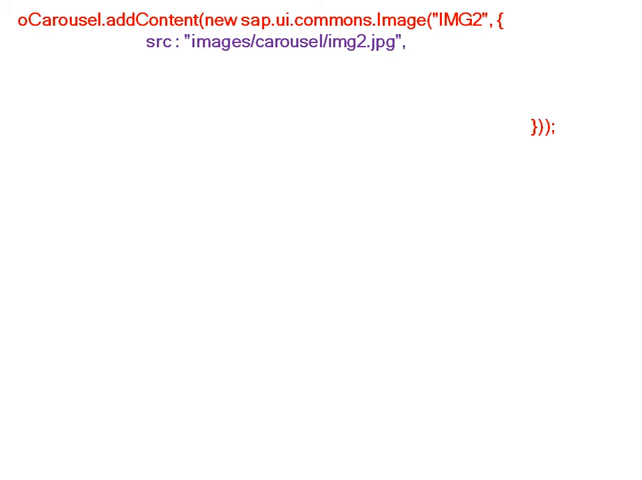
text(alt : "sample image",)
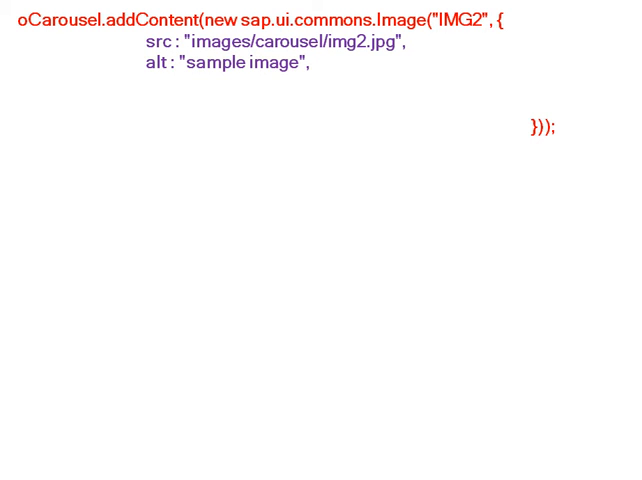
text(width : "100%",)
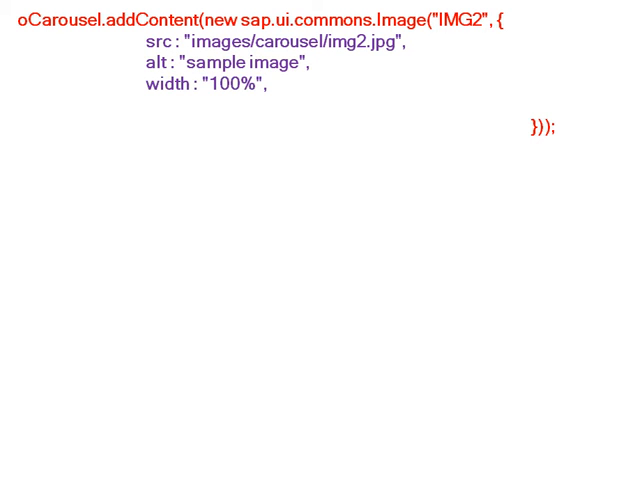
text(height : "100%")
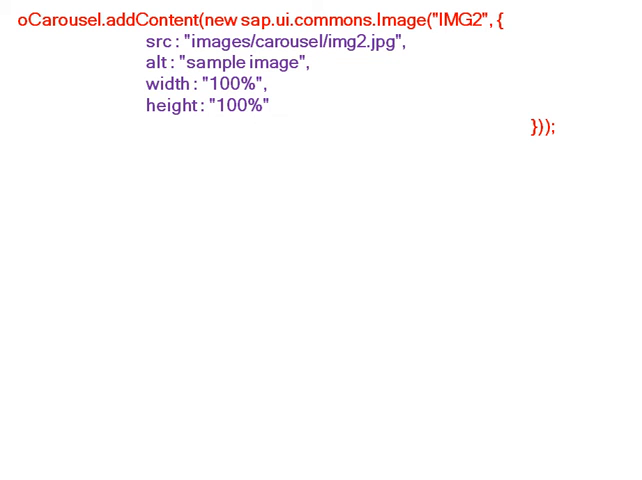
text(oCarousel.addContent(new sap.ui.commons.Image("IMG3", {)
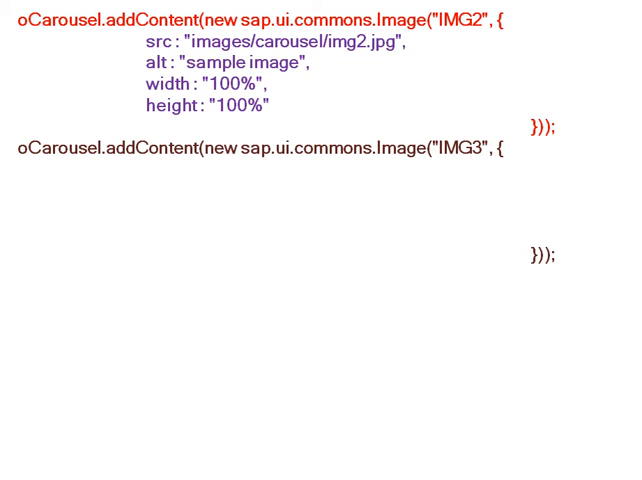
text(src : "images/carousel/img3.jpg",)
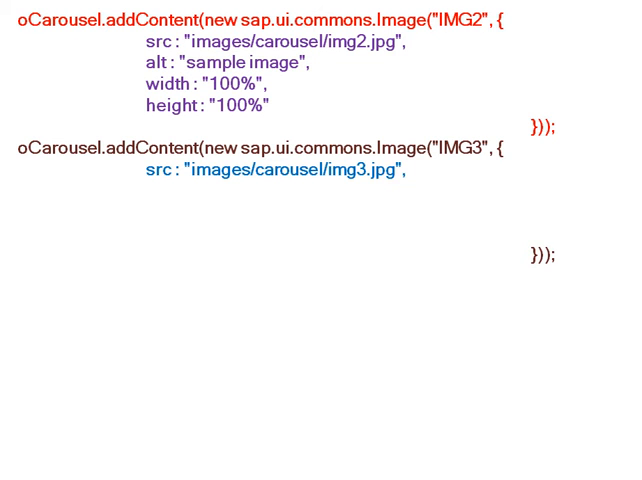
text(alt : "sample image",)
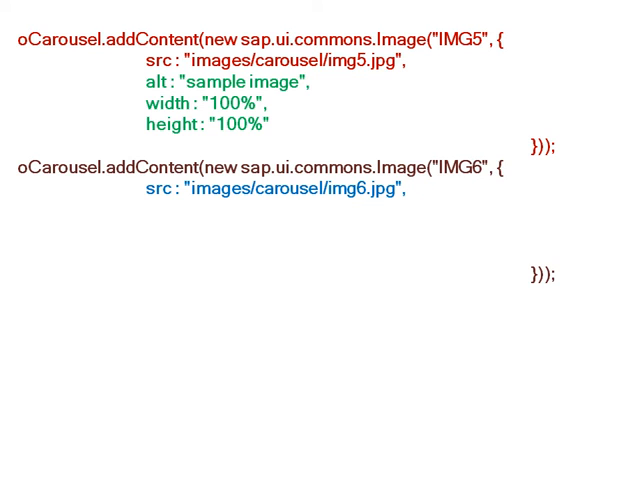
text(alt : "sample image",)
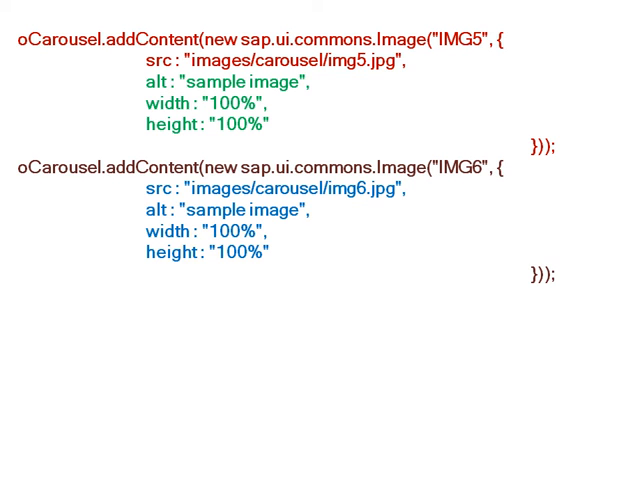